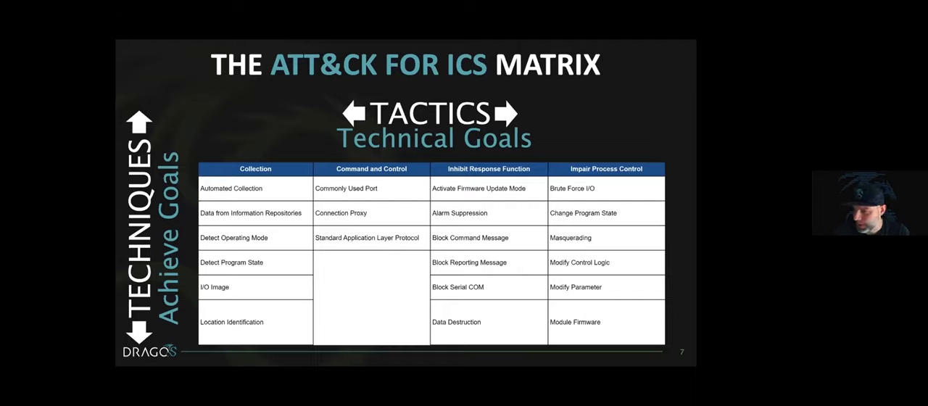
Advance the Dragos deck past the ICS ATT&CK matrix slides to the matrix-presentation question slide.
key("right")
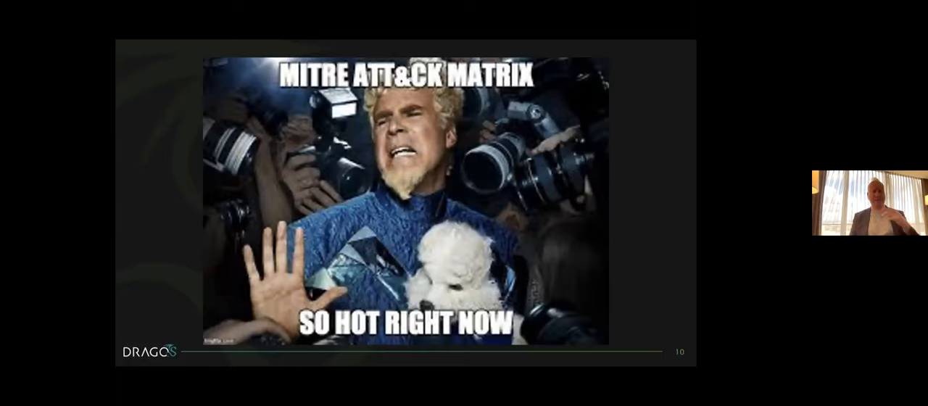
key("Right")
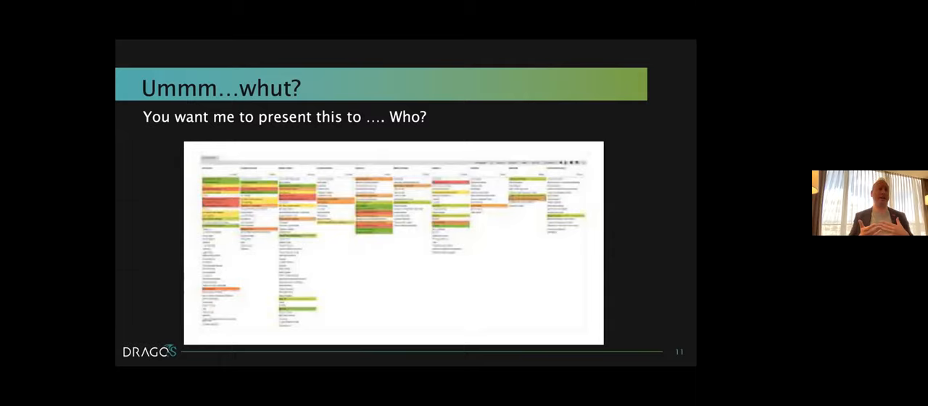
key("right")
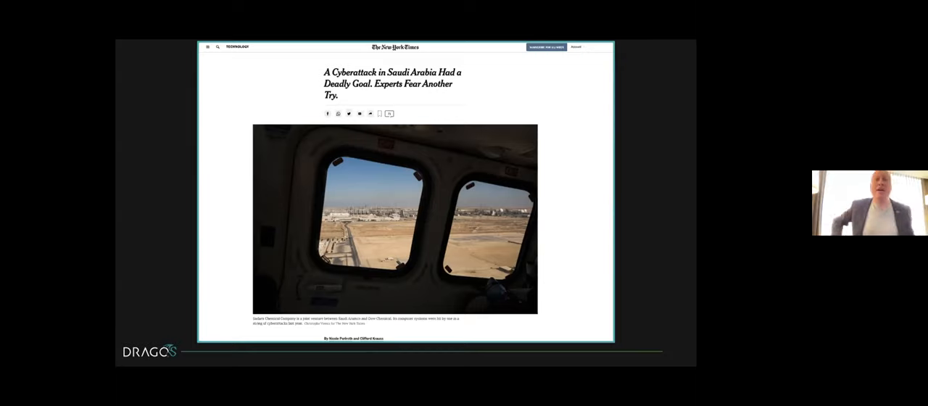
key("Right")
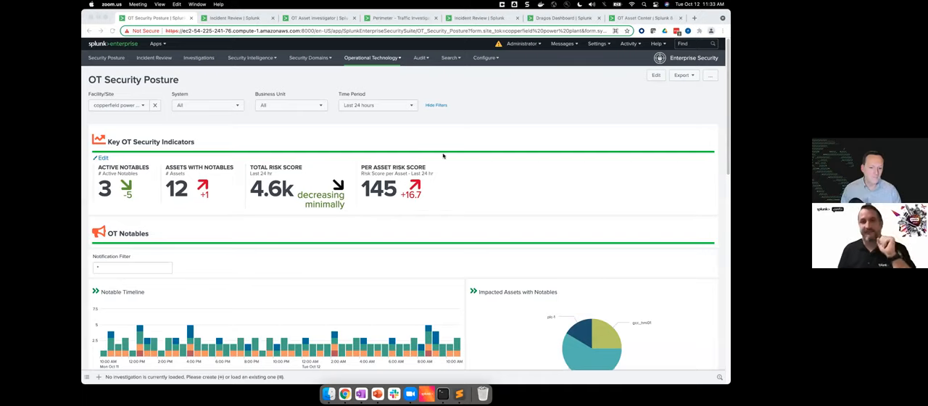
mouse_move(474, 130)
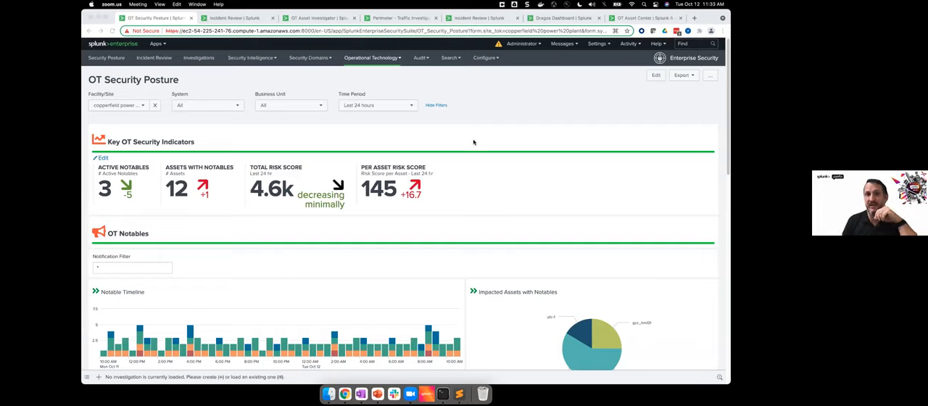
mouse_move(445, 178)
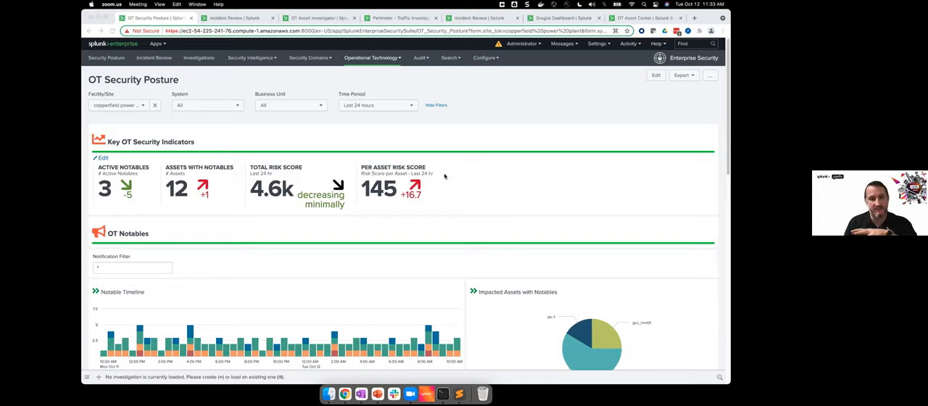
mouse_move(461, 145)
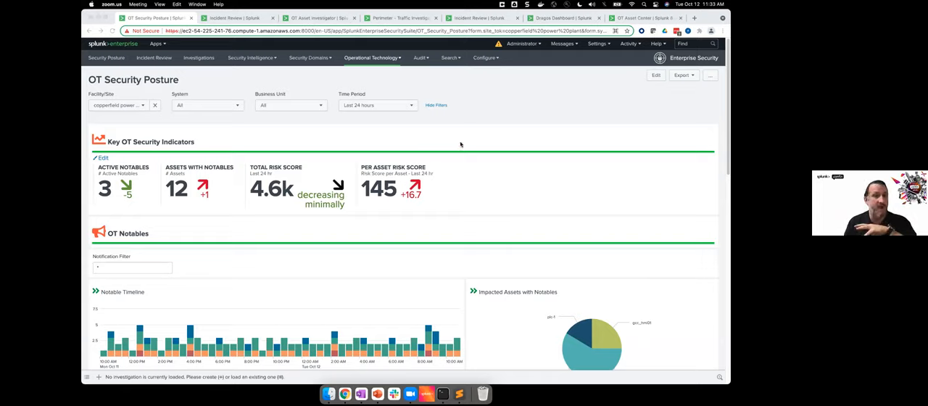
mouse_move(470, 144)
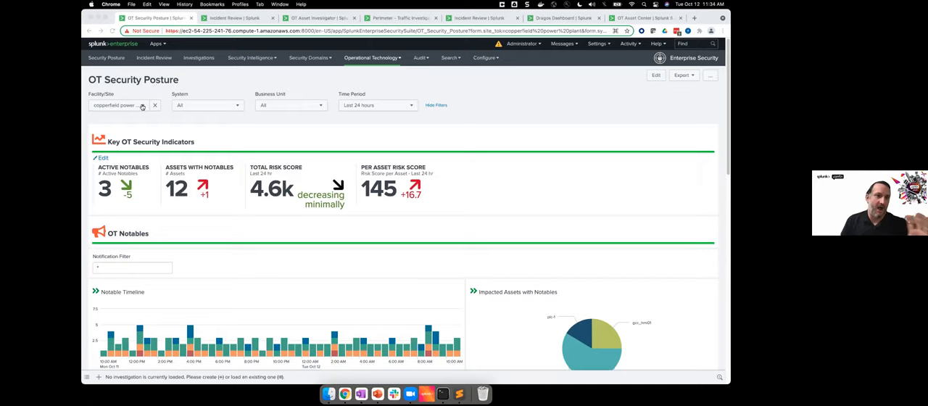
left_click(117, 105)
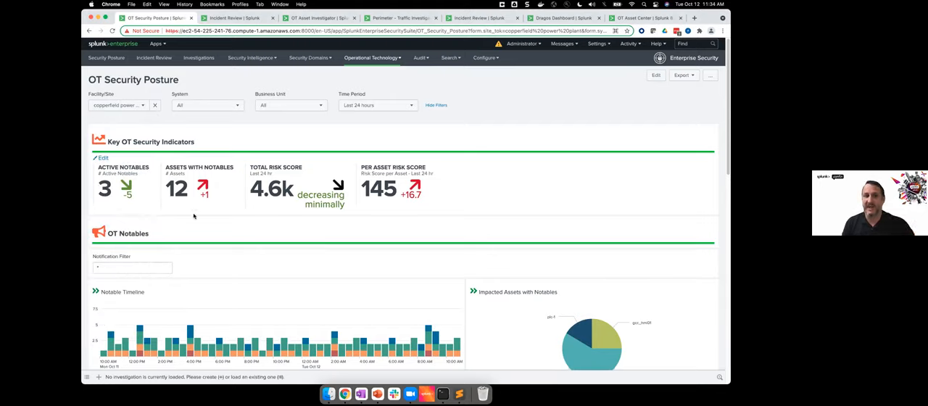
scroll("down", 3)
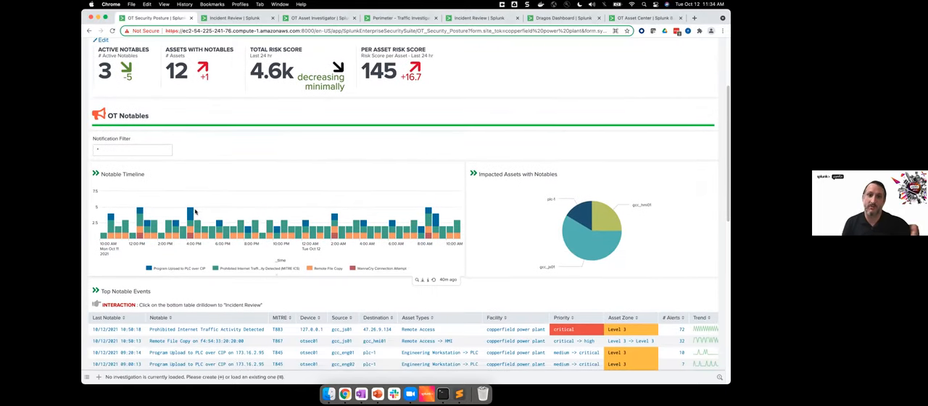
scroll("down", 3)
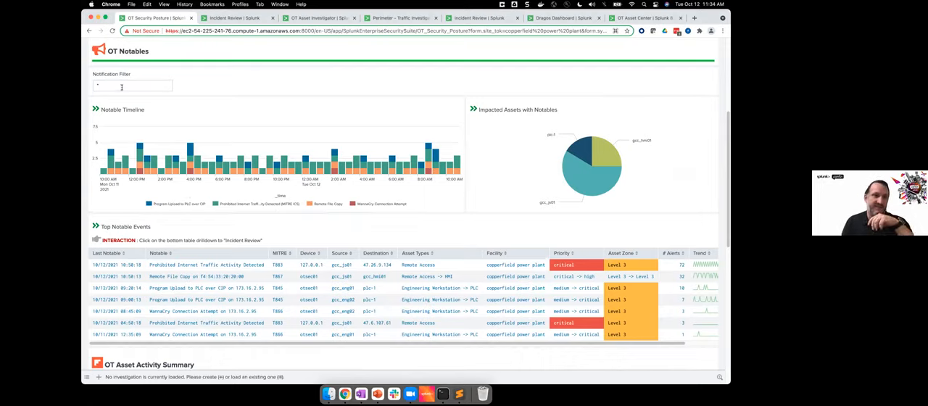
Filter the OT Notables by notification name 'dragos', leaving four timeline entries.
left_click(132, 86)
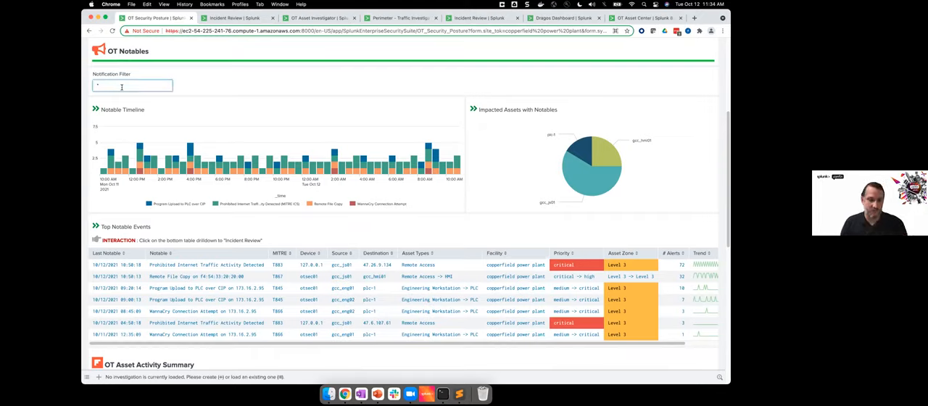
type("dragos*")
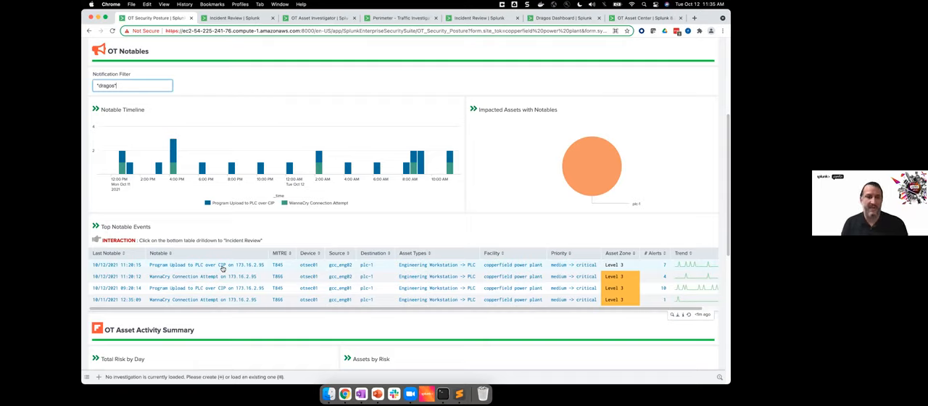
mouse_move(223, 273)
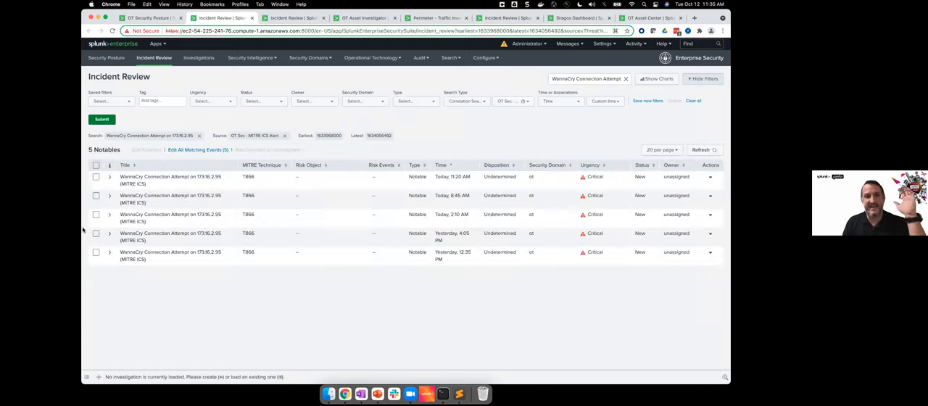
mouse_move(183, 295)
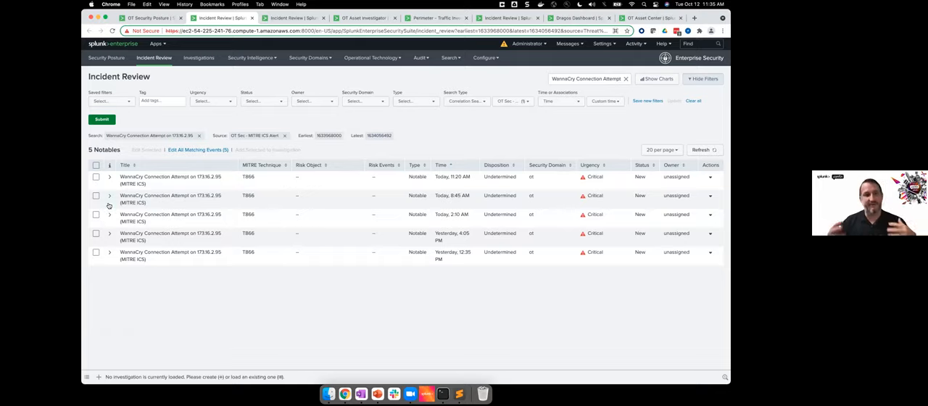
mouse_move(109, 215)
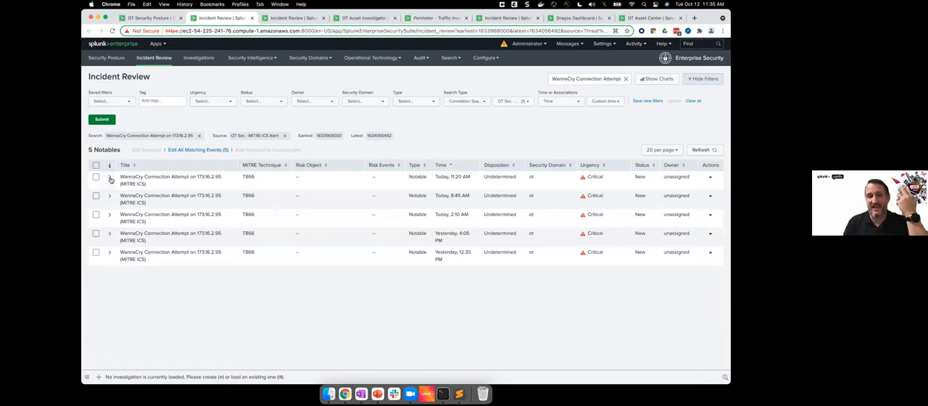
left_click(109, 179)
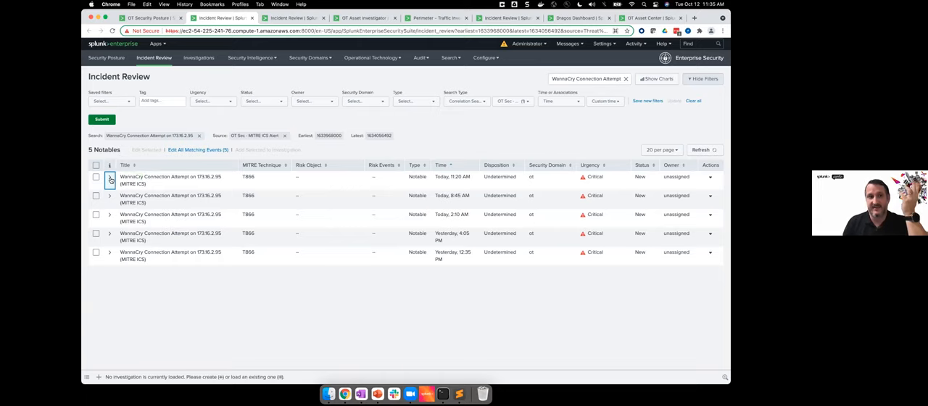
left_click(110, 178)
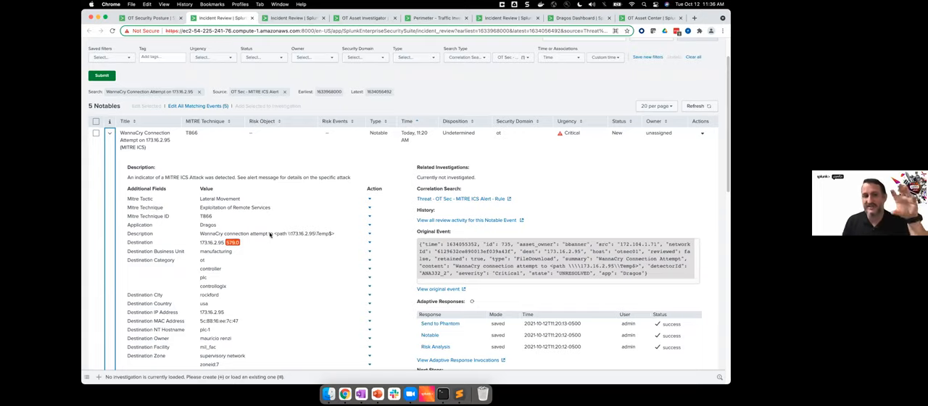
mouse_move(233, 319)
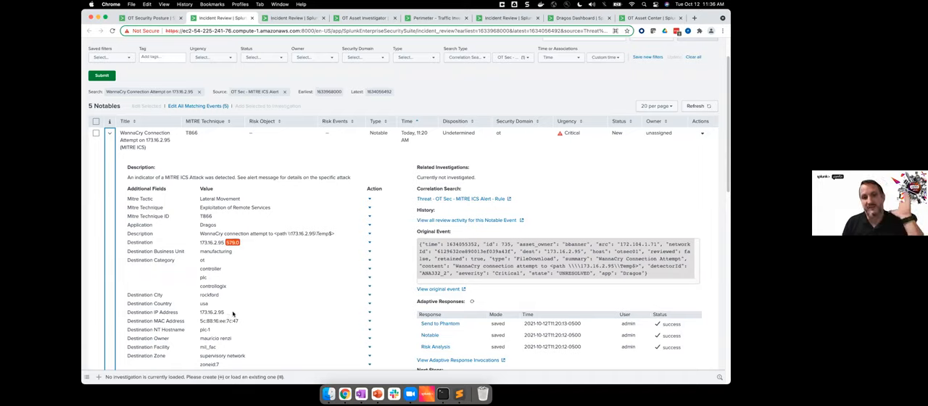
mouse_move(306, 275)
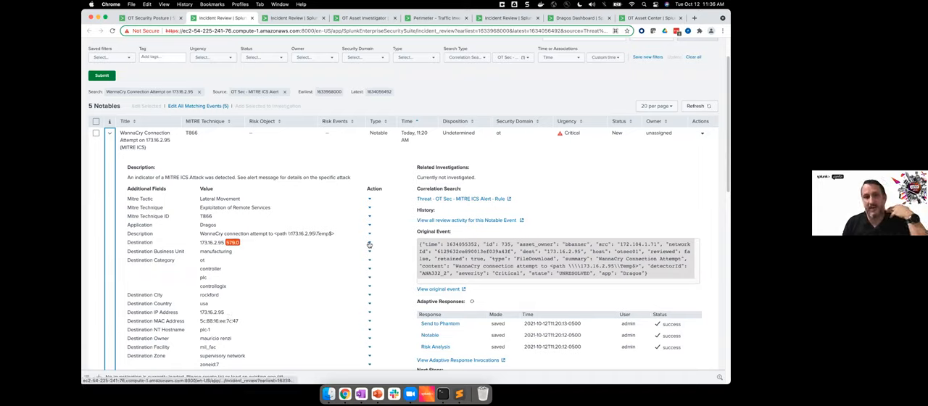
Launch OT Asset Investigator for destination asset 173.16.2.95 from its field actions.
left_click(369, 244)
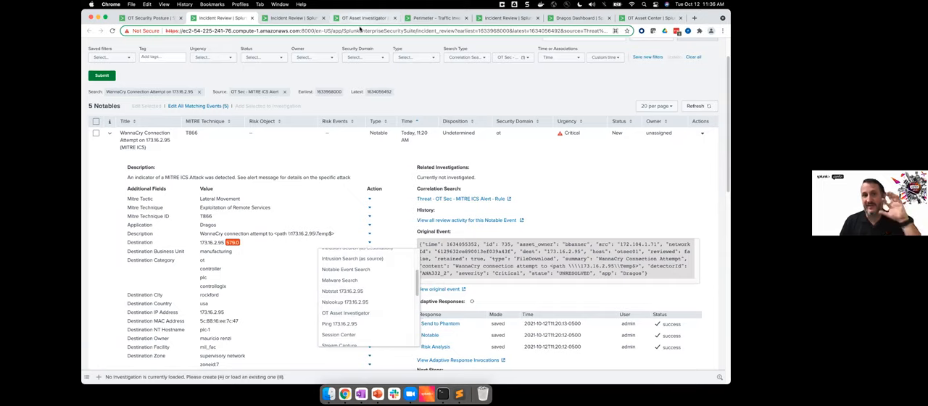
left_click(345, 313)
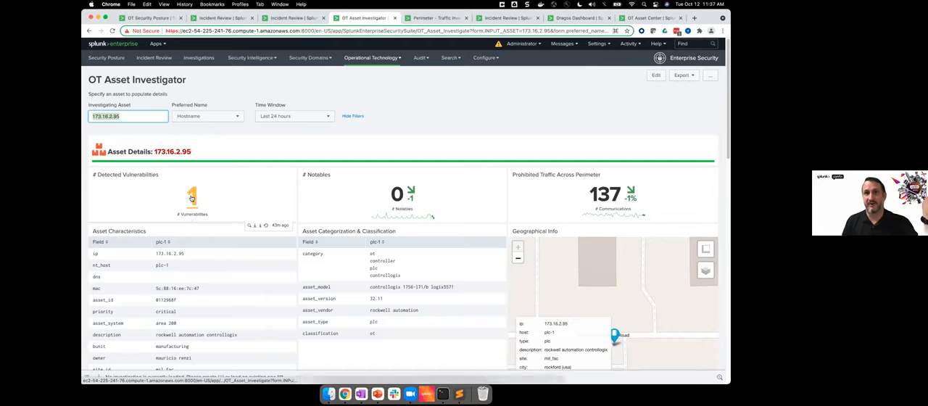
mouse_move(580, 131)
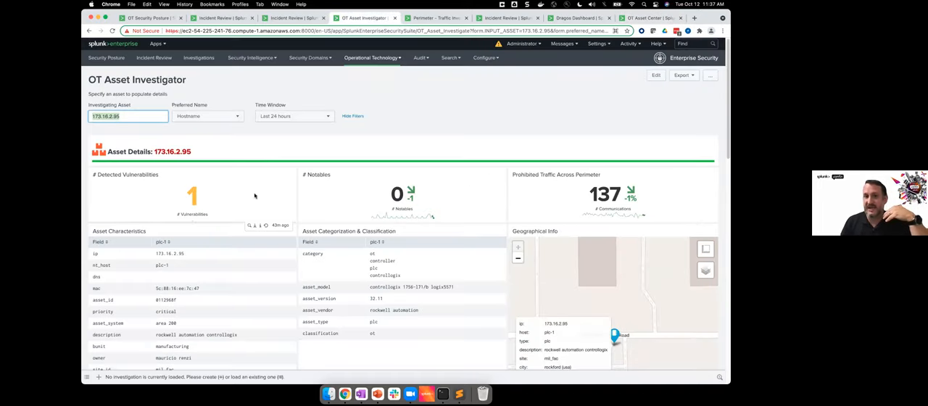
scroll("down", 3)
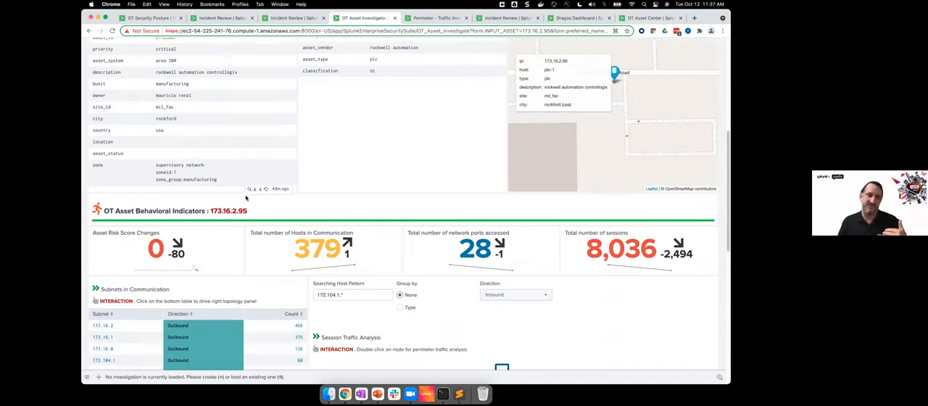
scroll("down", 3)
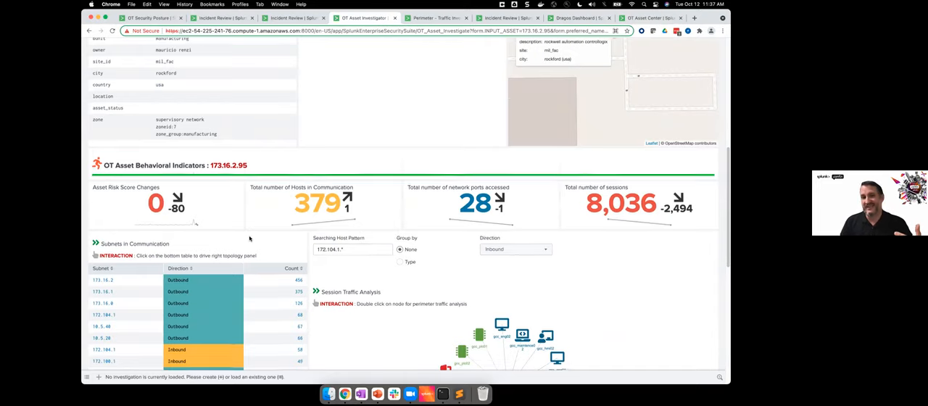
scroll("down", 3)
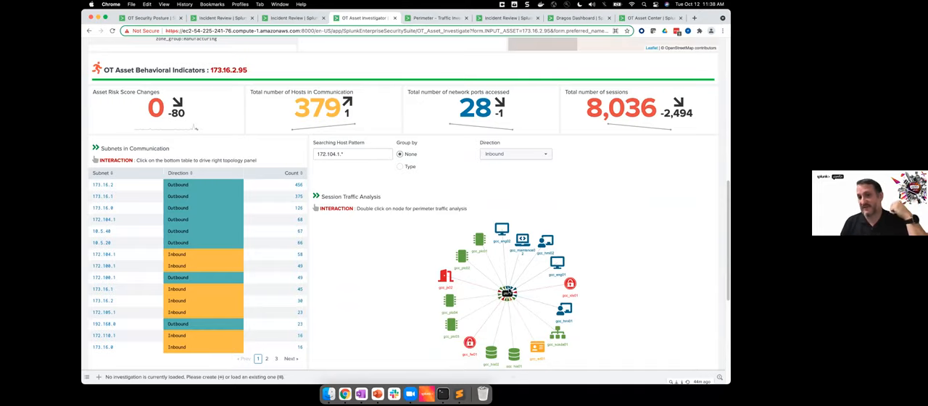
mouse_move(507, 292)
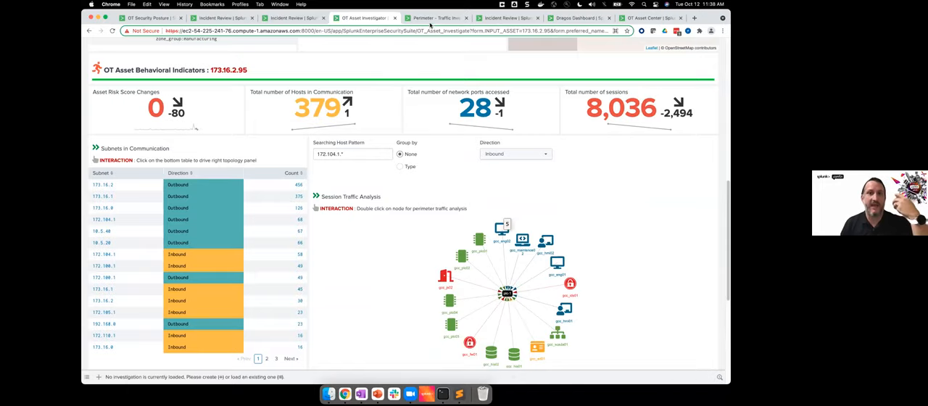
Show the perimeter communication graph of inbound allowed traffic from plc-1.
left_click(435, 18)
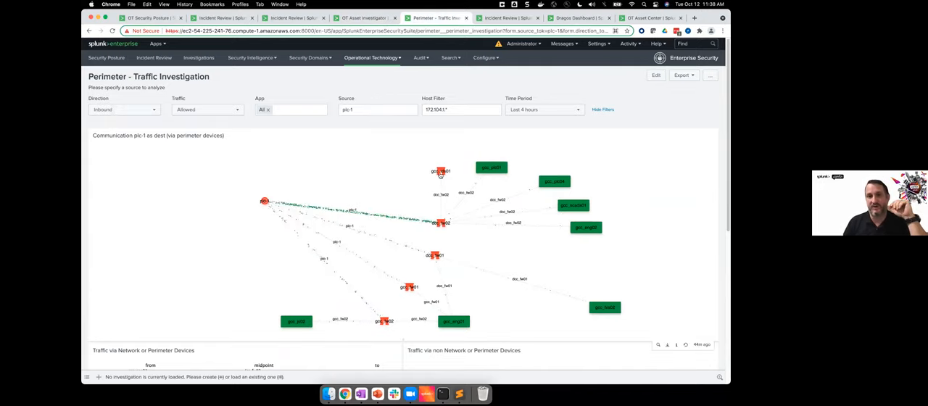
mouse_move(435, 255)
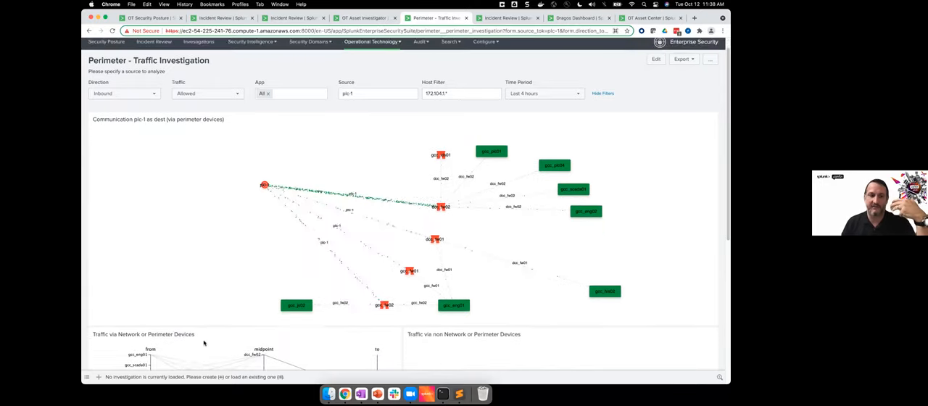
scroll("down", 3)
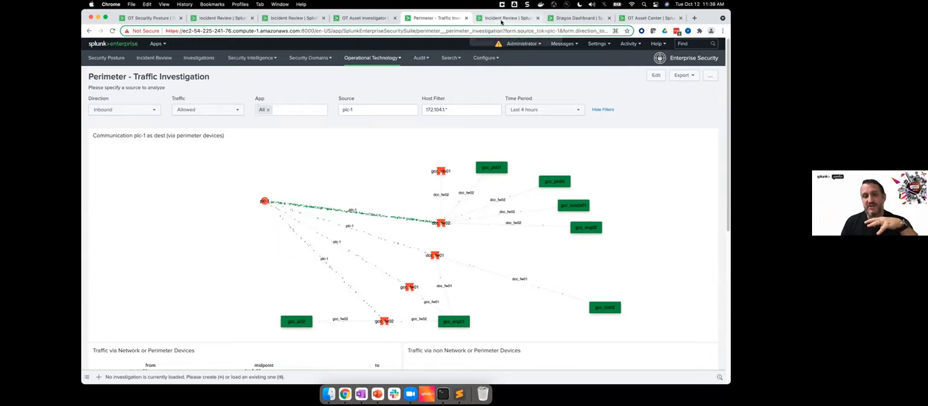
Review the 9 'Communication' notables, mostly critical PLC program upload alerts for 172.16.2.95.
left_click(507, 17)
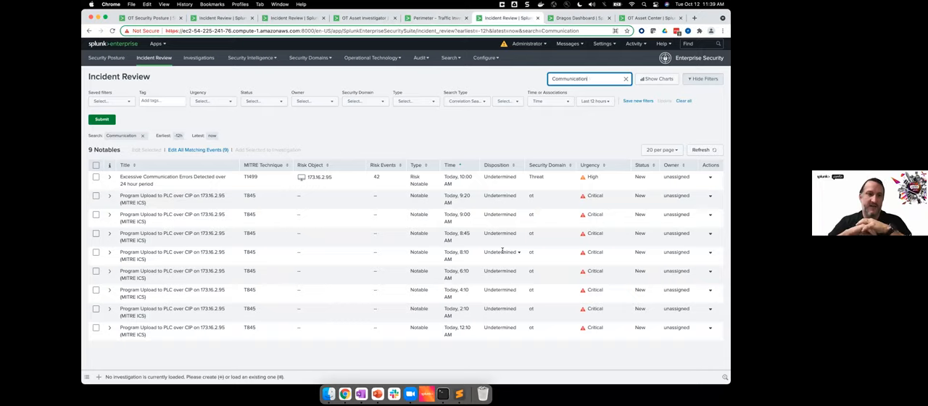
mouse_move(235, 295)
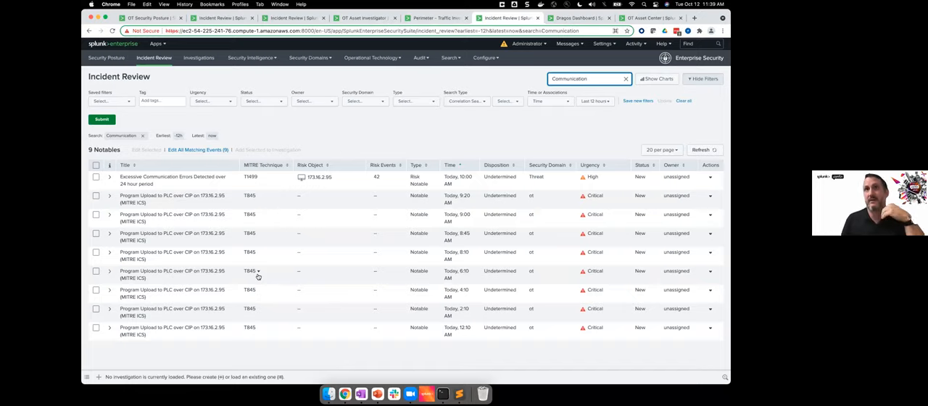
mouse_move(280, 259)
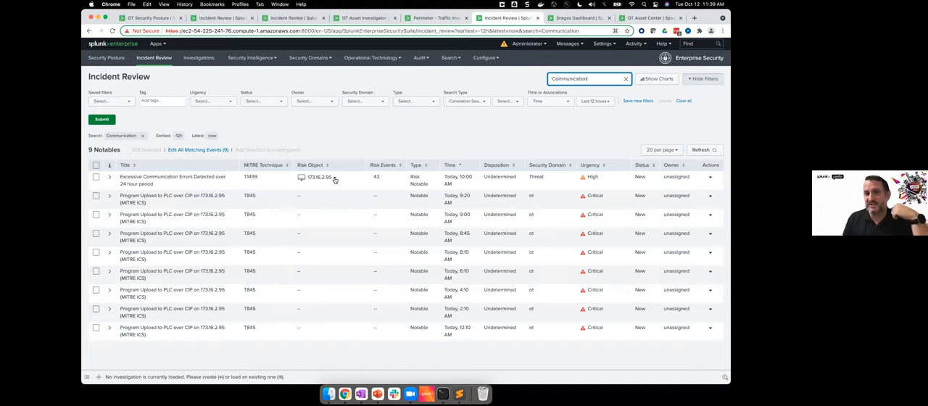
left_click(317, 177)
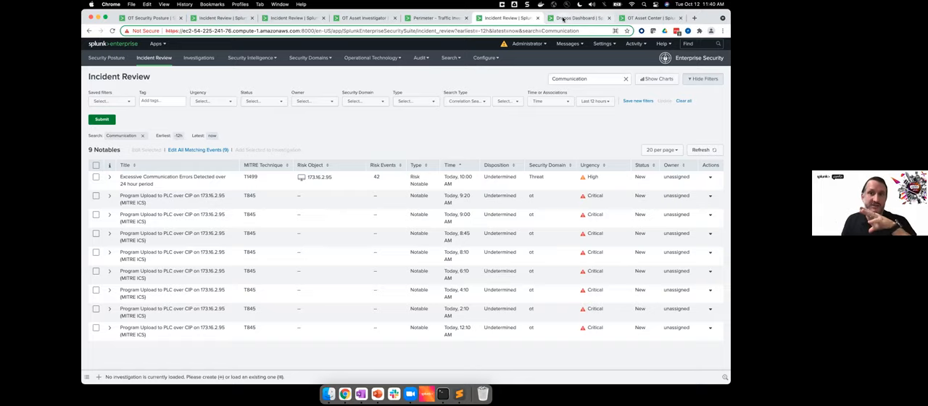
Bring up the Dragos Detection Dashboard Indicator tab and reach its 27-alert table.
left_click(574, 18)
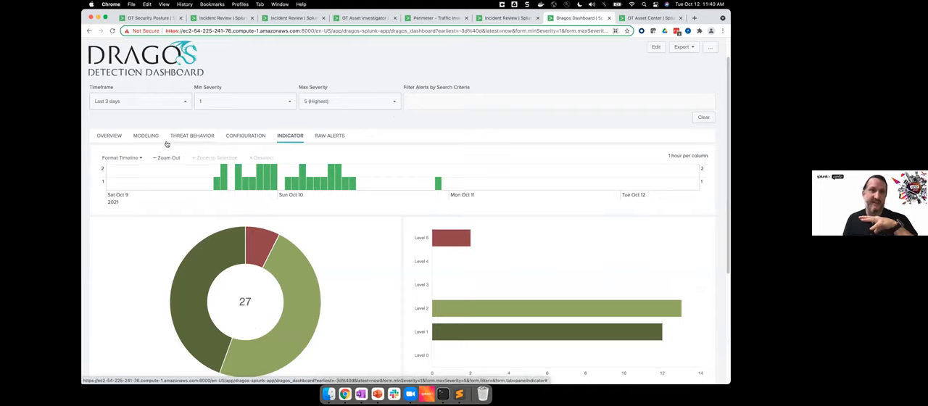
mouse_move(195, 202)
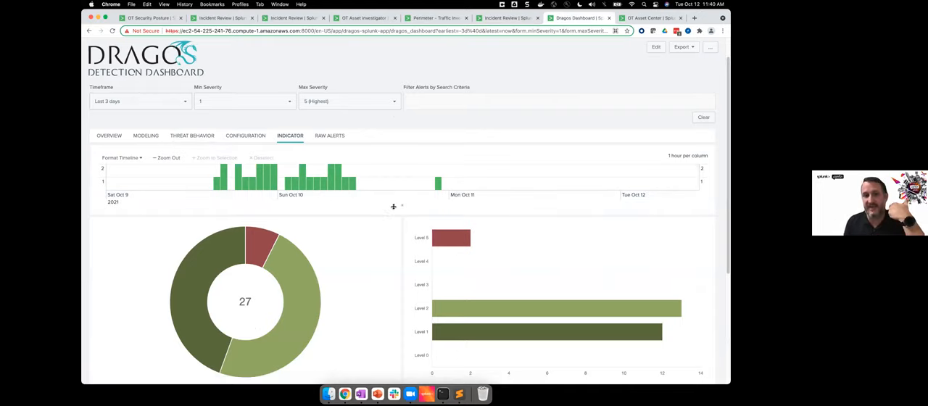
scroll("down", 3)
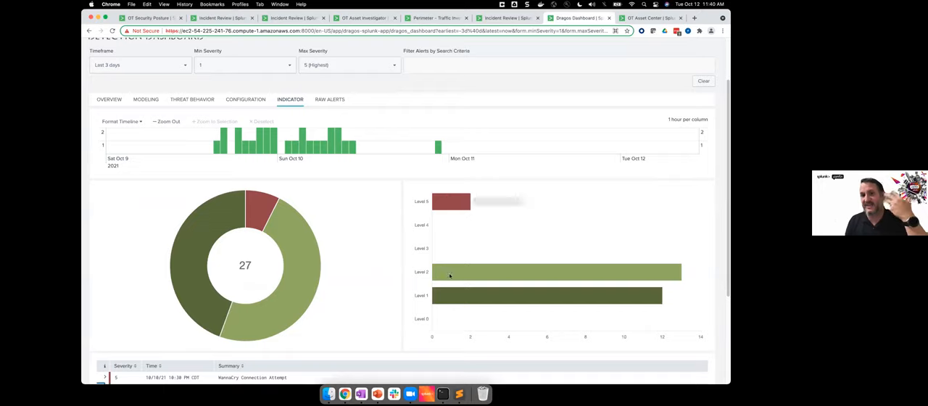
scroll("down", 3)
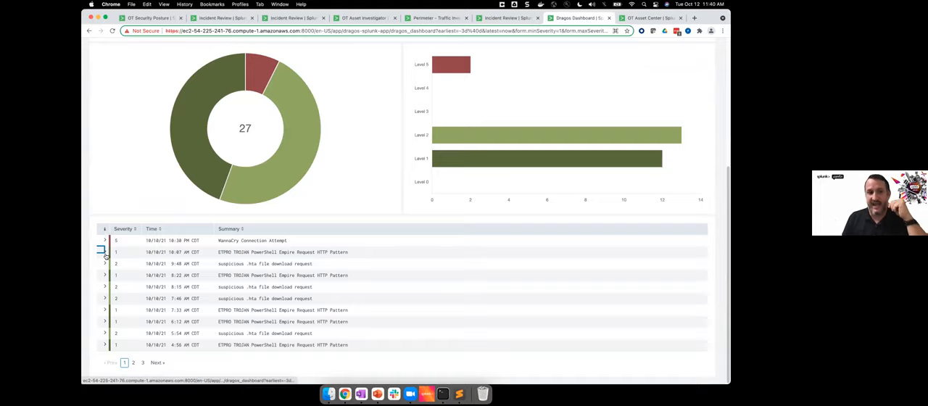
Expand the ETPRO TROJAN PowerShell Empire Request alert to reveal its source and destination.
left_click(104, 252)
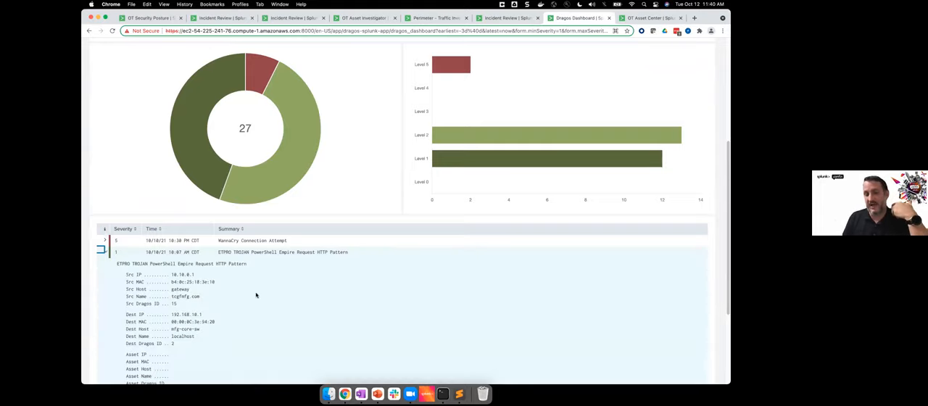
scroll("down", 3)
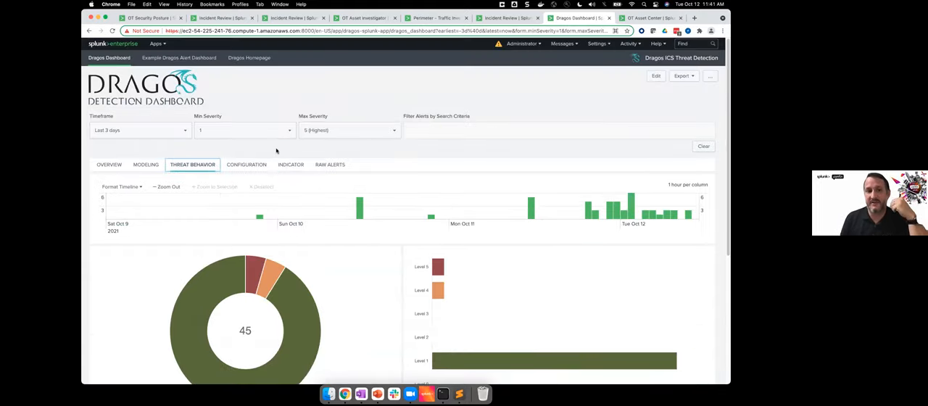
Review the Threat Behavior tab's 45 alerts and expand a CIP connection-failure event.
scroll("down", 3)
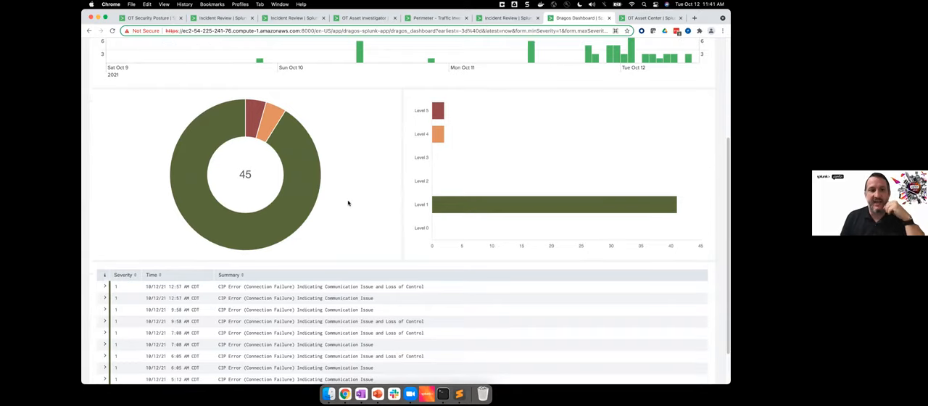
scroll("down", 3)
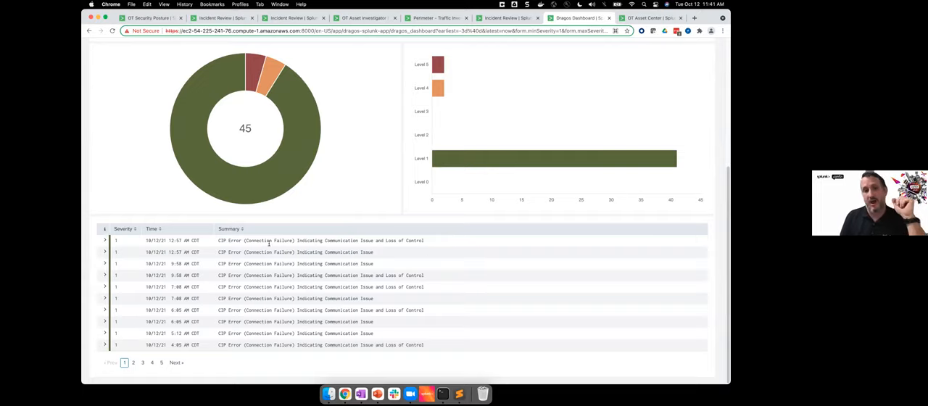
left_click(104, 252)
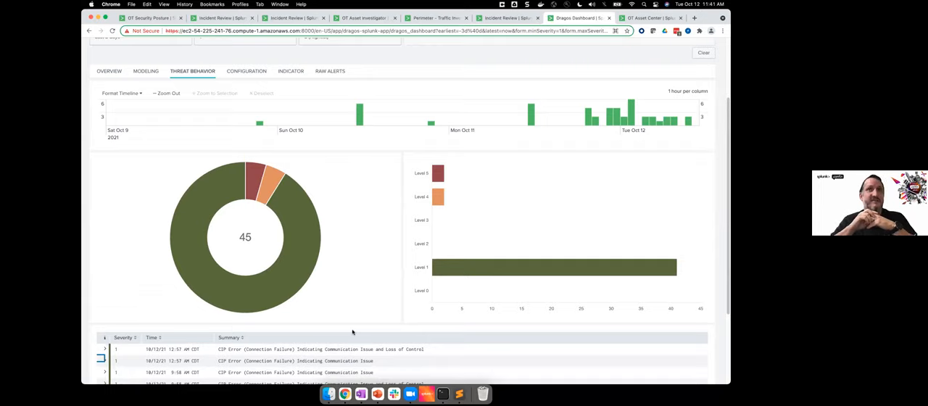
mouse_move(555, 134)
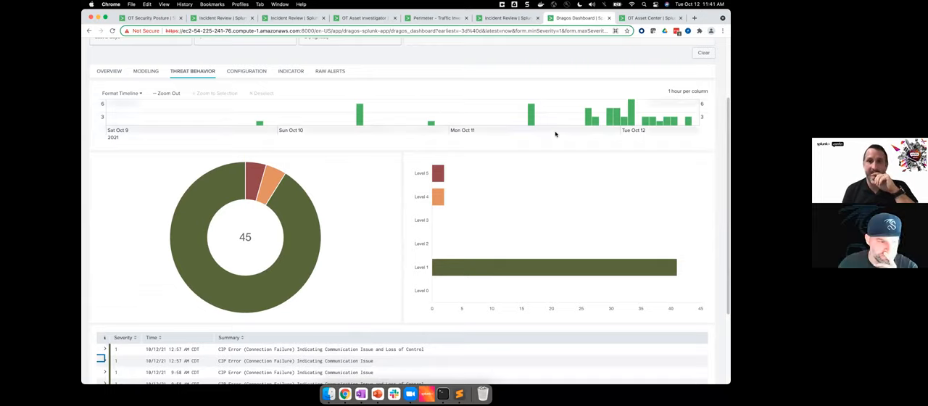